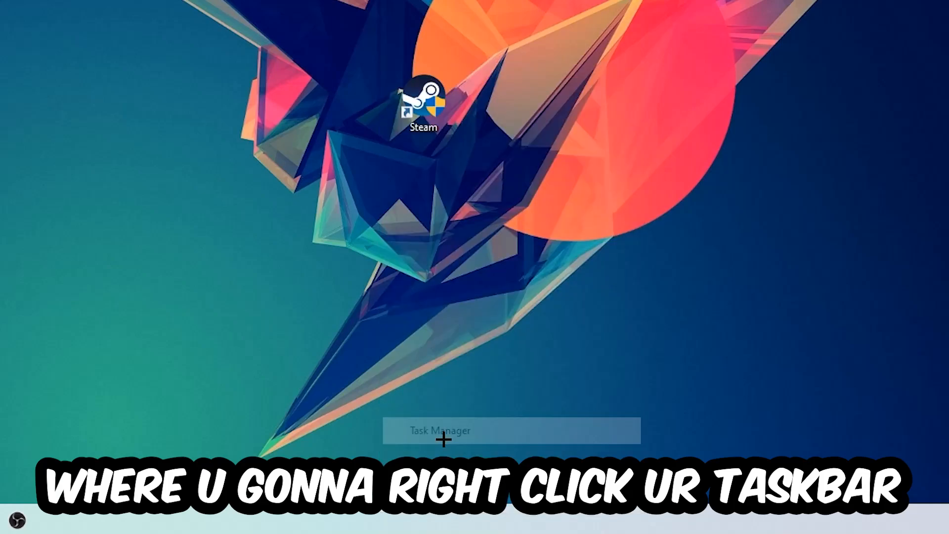
Review running processes in Task Manager, then bring up the desktop context menu
{"action": "left_click", "coordinate": [438, 431]}
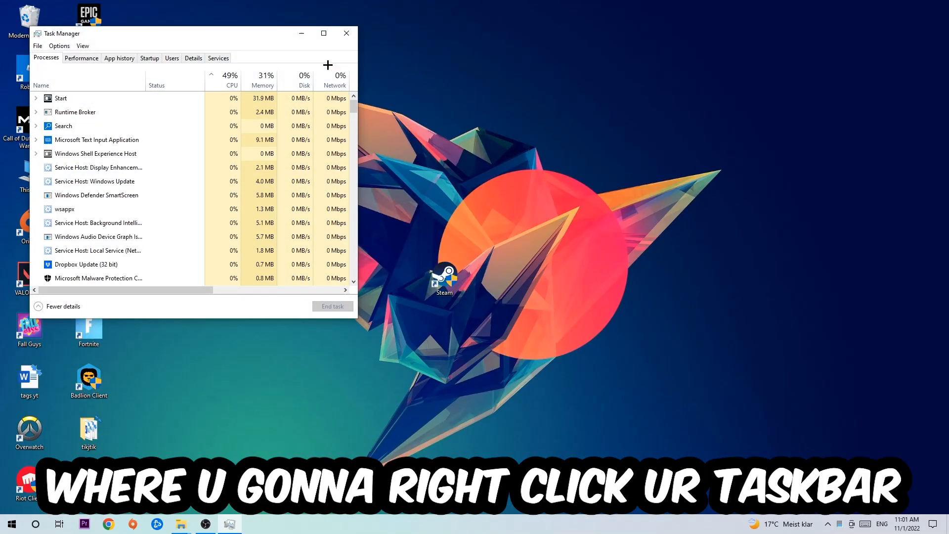
{"action": "left_click", "coordinate": [323, 33]}
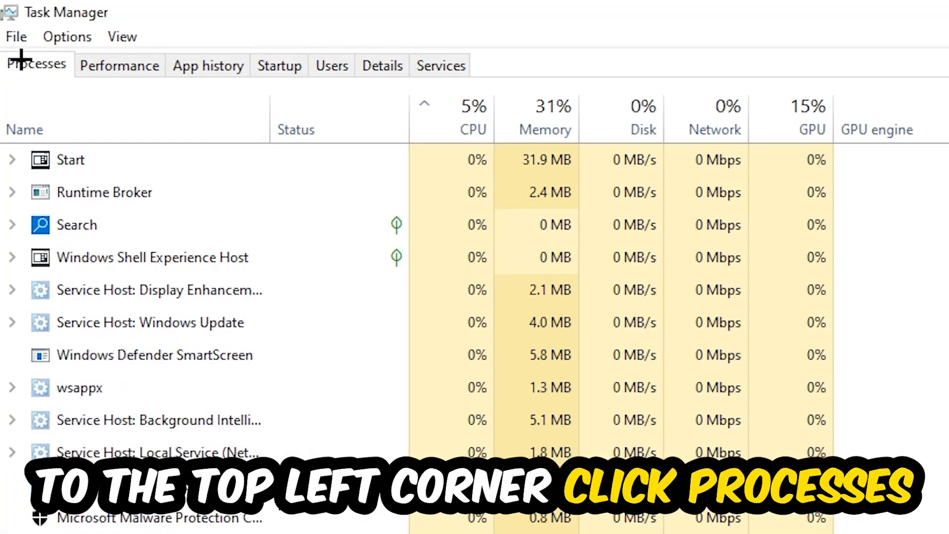
{"action": "mouse_move", "coordinate": [119, 434]}
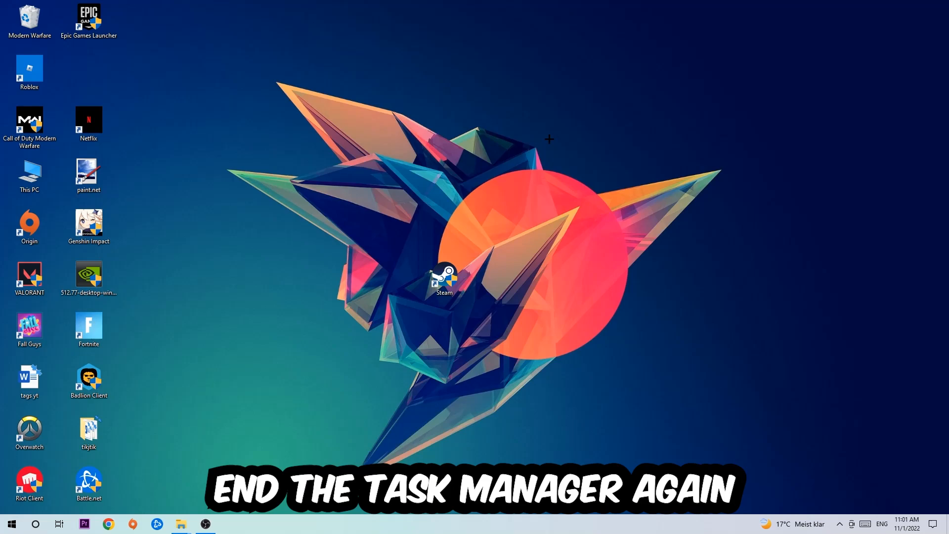
{"action": "mouse_move", "coordinate": [624, 96]}
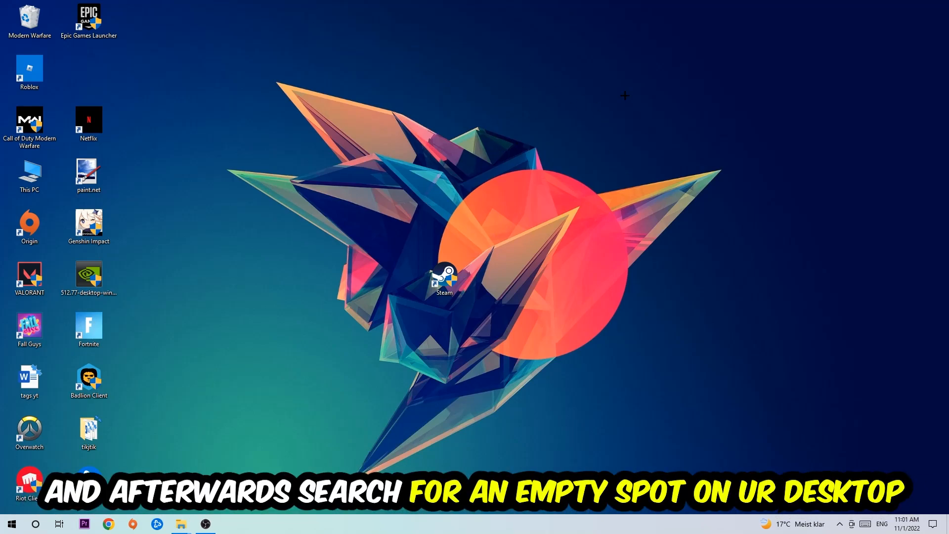
{"action": "mouse_move", "coordinate": [591, 127]}
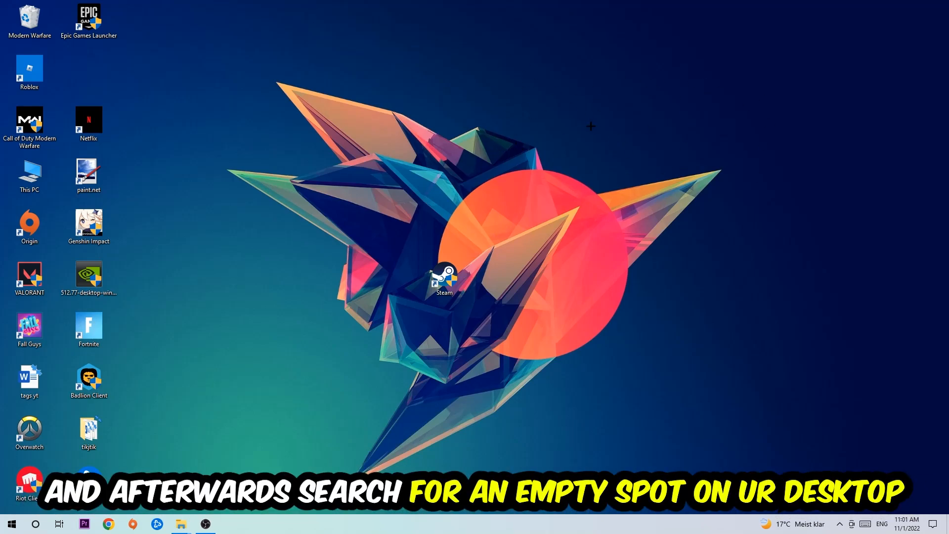
{"action": "right_click", "coordinate": [590, 126]}
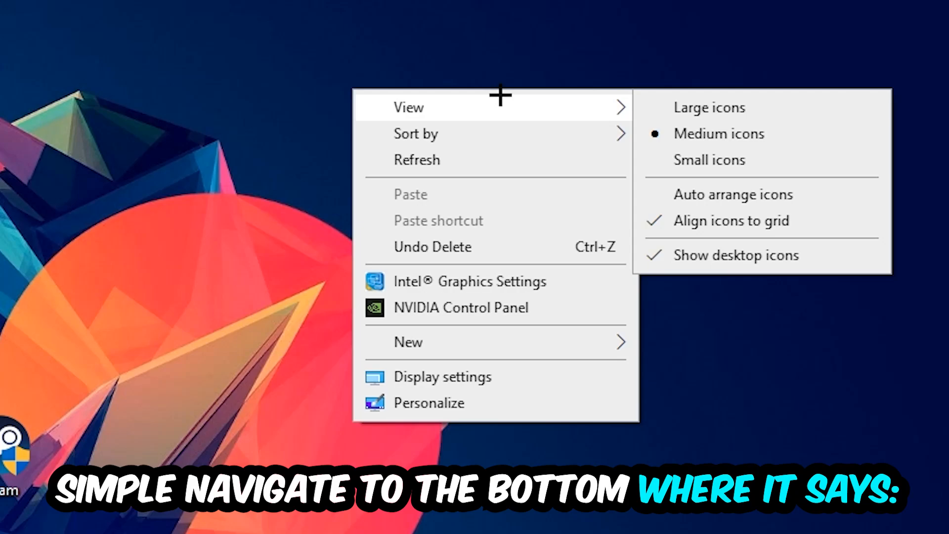
{"action": "mouse_move", "coordinate": [479, 376]}
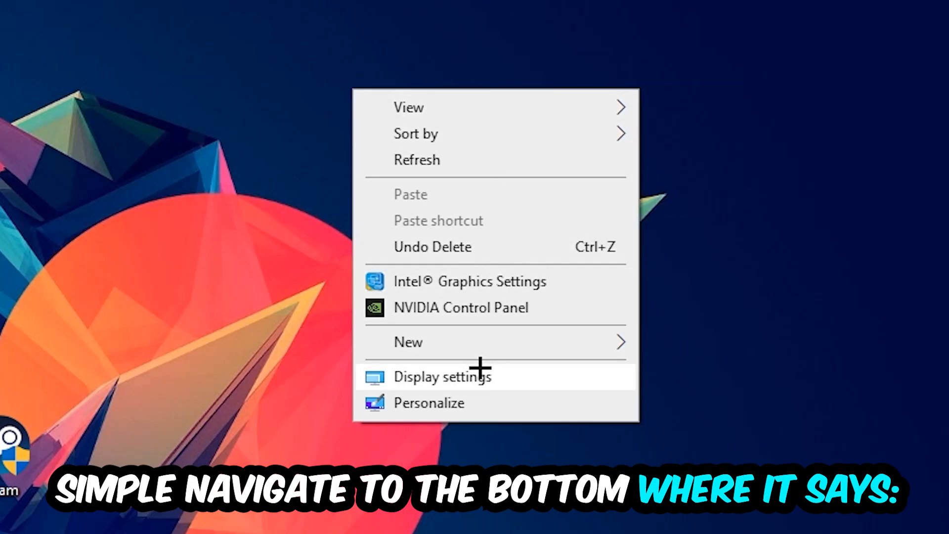
Open the Display page and identify which monitor is number 1 and 2
{"action": "left_click", "coordinate": [442, 376]}
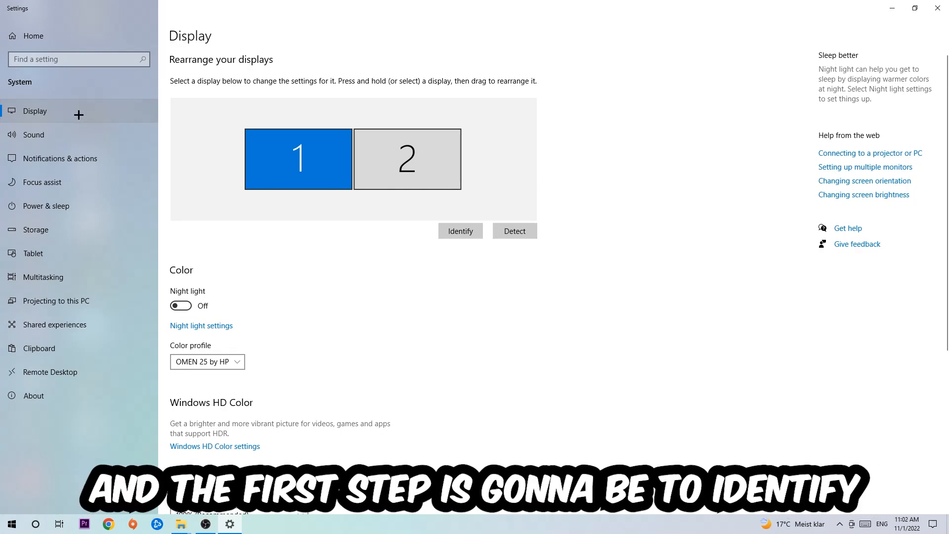
{"action": "mouse_move", "coordinate": [473, 101]}
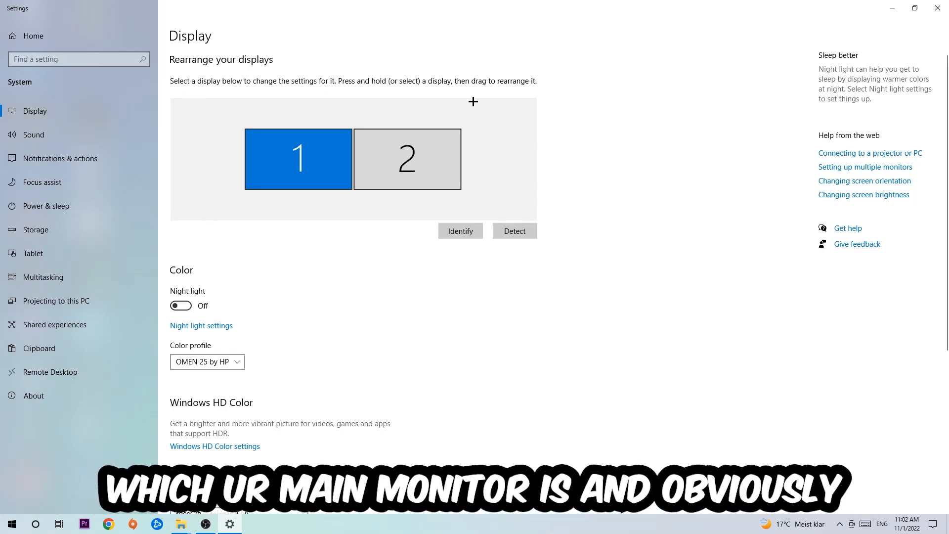
{"action": "mouse_move", "coordinate": [402, 264]}
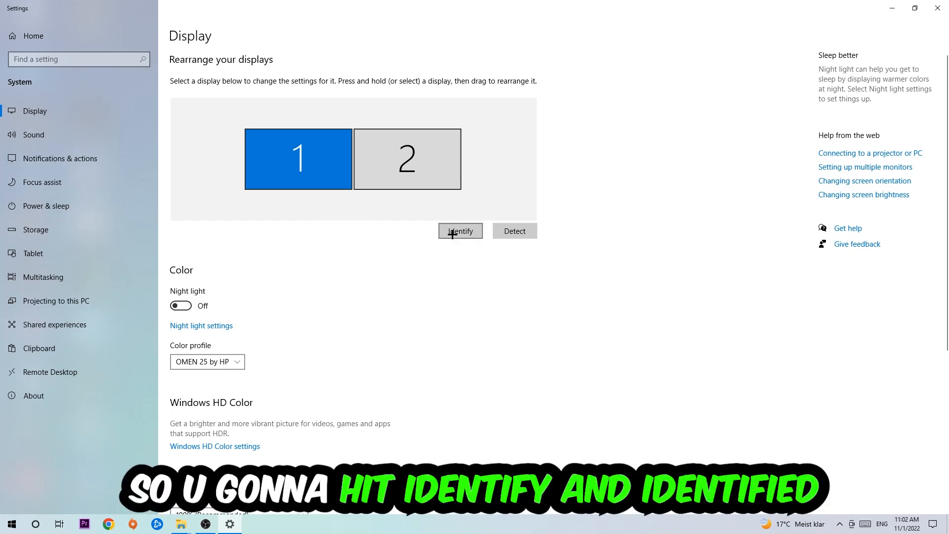
{"action": "left_click", "coordinate": [461, 231]}
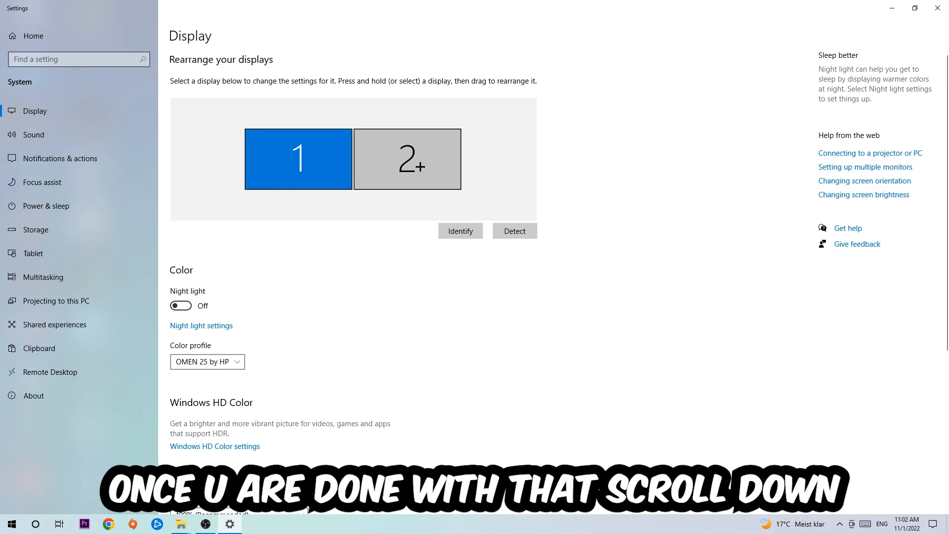
Bring Scale and layout into view: 100% (Recommended) scale, 1920 × 1080 resolution
{"action": "scroll", "scroll_direction": "down", "scroll_amount": 3}
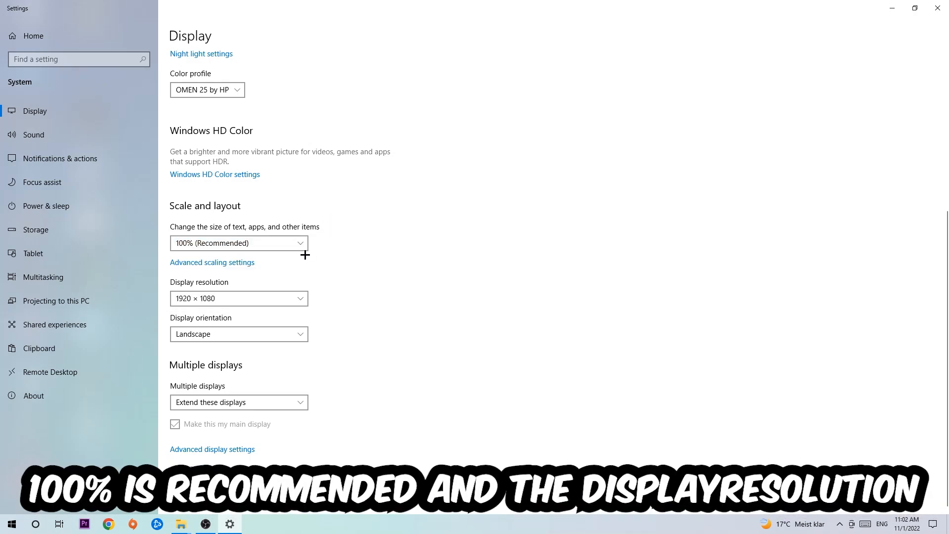
{"action": "mouse_move", "coordinate": [352, 243]}
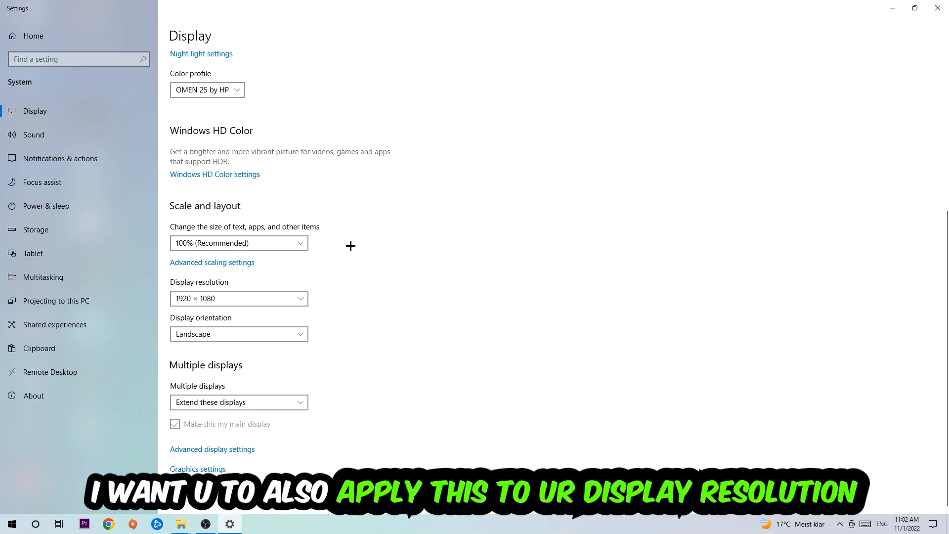
{"action": "mouse_move", "coordinate": [367, 230]}
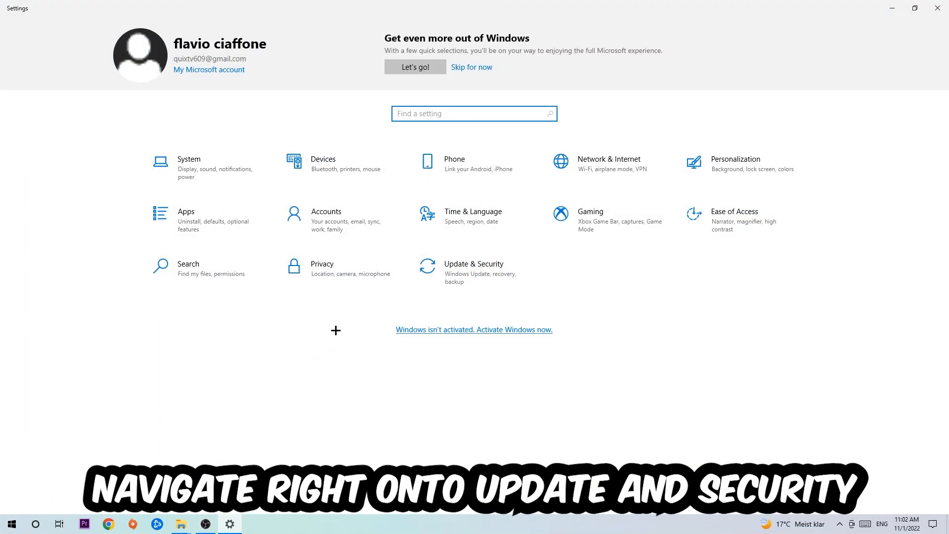
Go to Update & Security so Windows Update reports the PC is up to date
{"action": "left_click", "coordinate": [474, 268]}
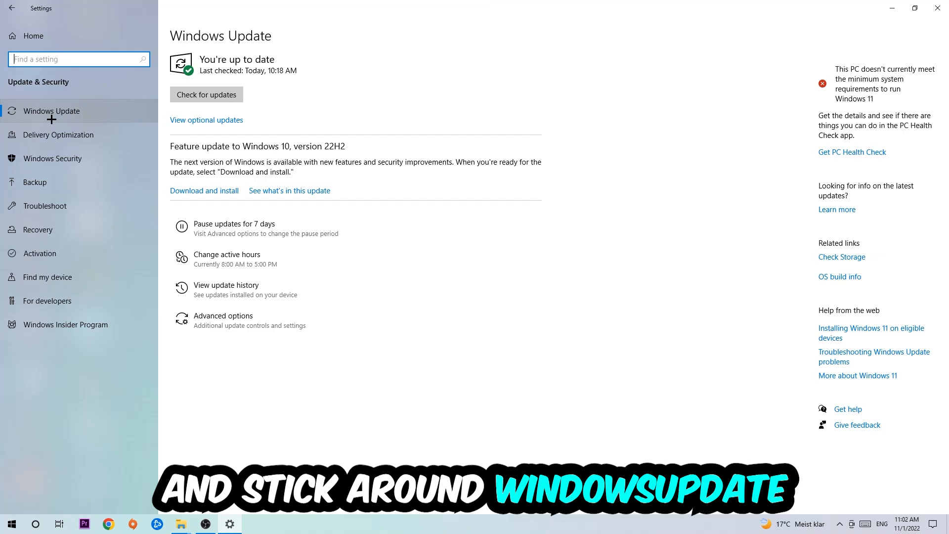
{"action": "mouse_move", "coordinate": [251, 97]}
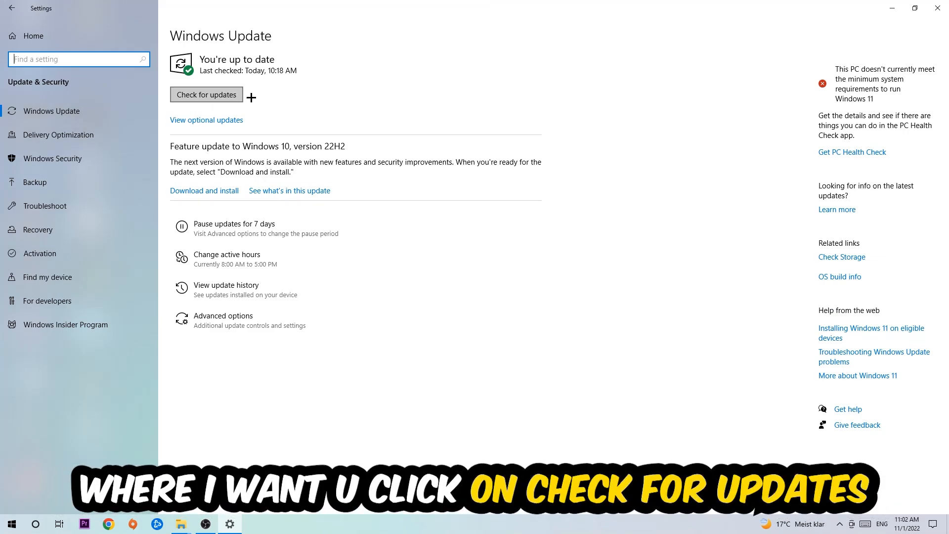